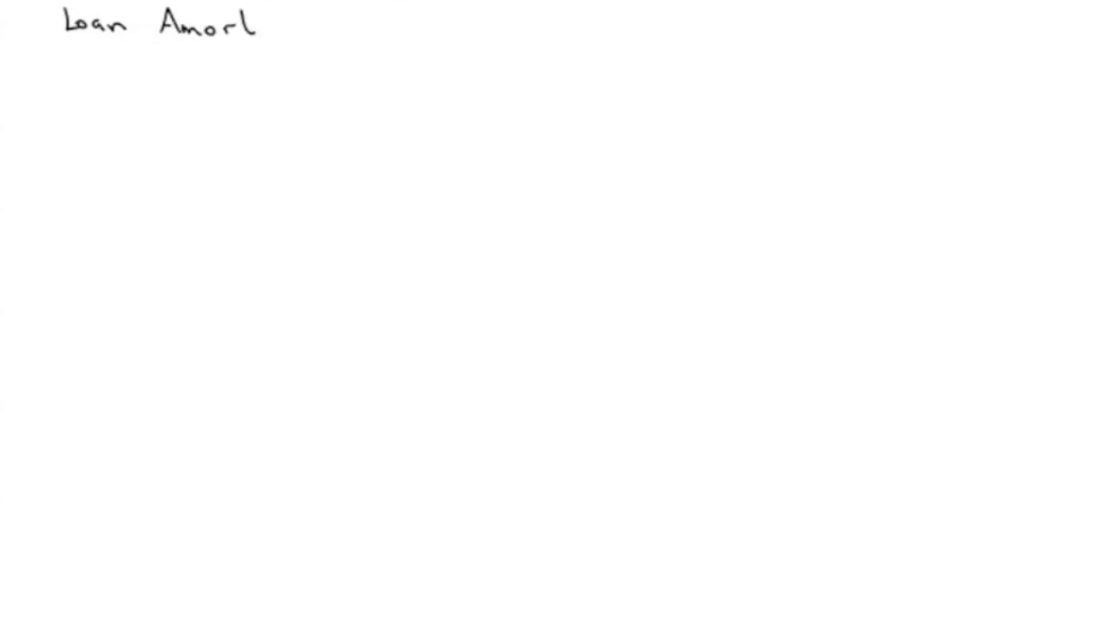
Handwrite the heading "Loan Amortization" at the top-left of the canvas.
{"action": "type", "text": "iza"}
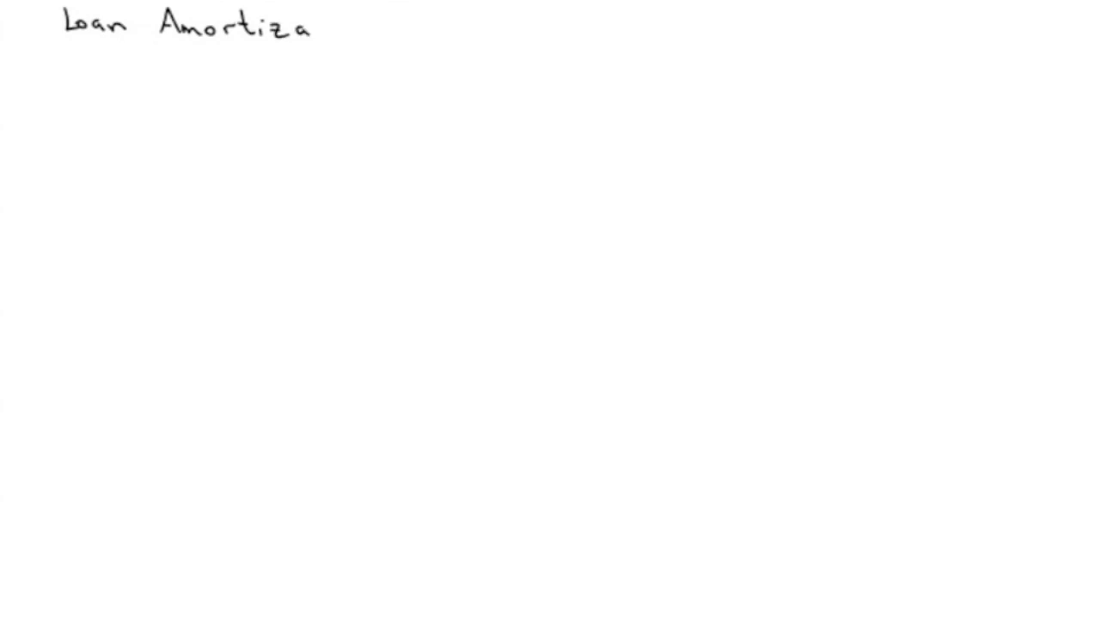
{"action": "type", "text": "tion"}
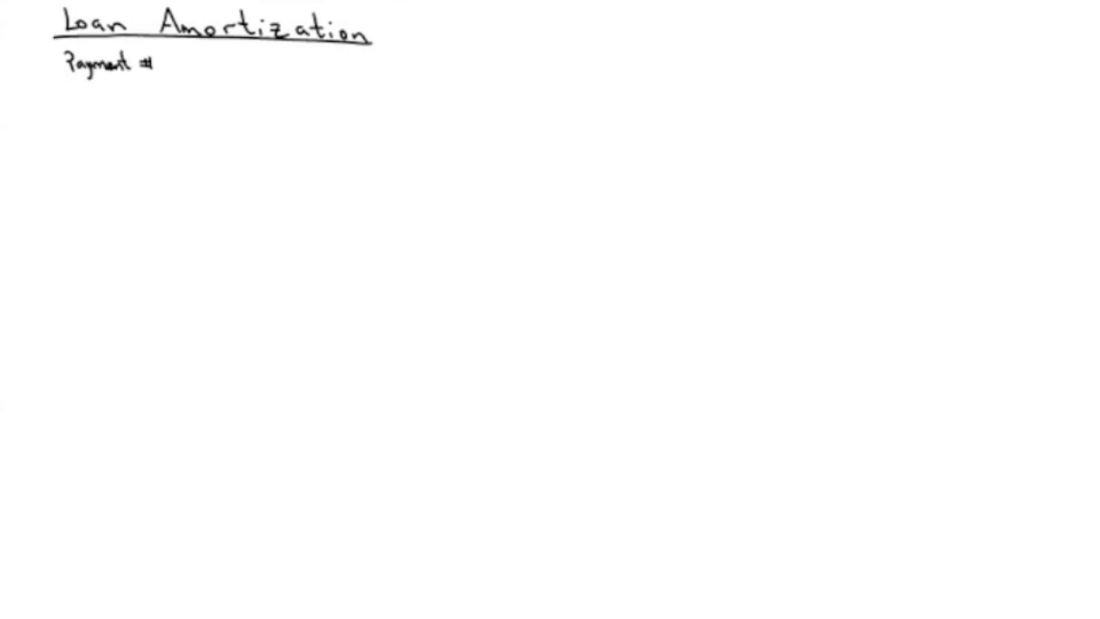
Rule column dividers and write the headers Payment #, Payment, Interest, Left and Balance.
{"action": "left_click_drag", "start_coordinate": [160, 51], "coordinate": [196, 337]}
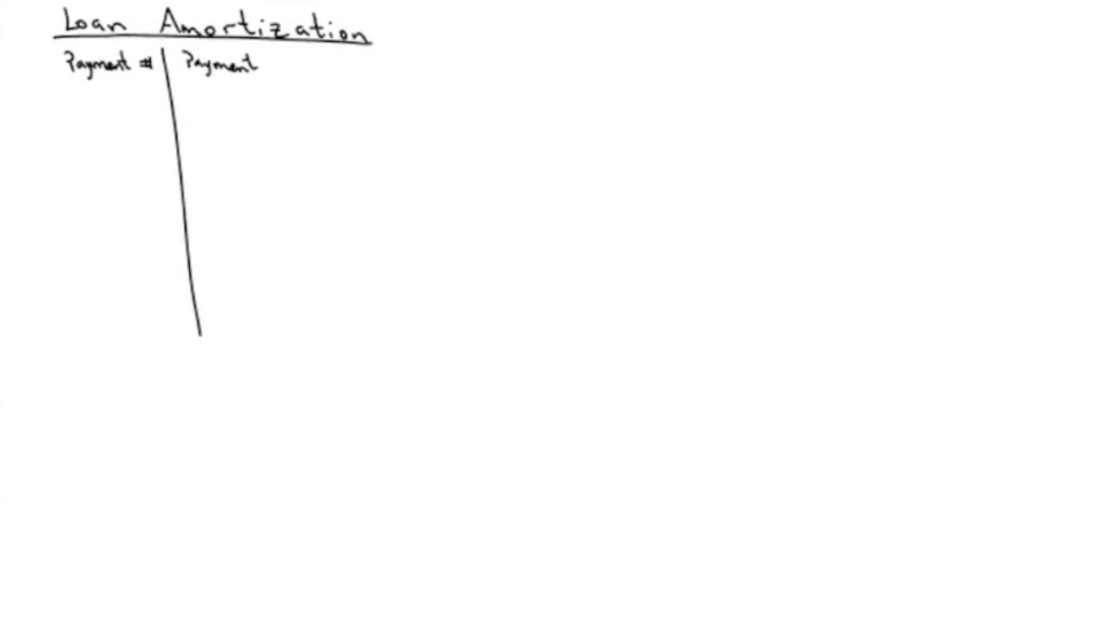
{"action": "left_click_drag", "start_coordinate": [265, 56], "coordinate": [299, 337]}
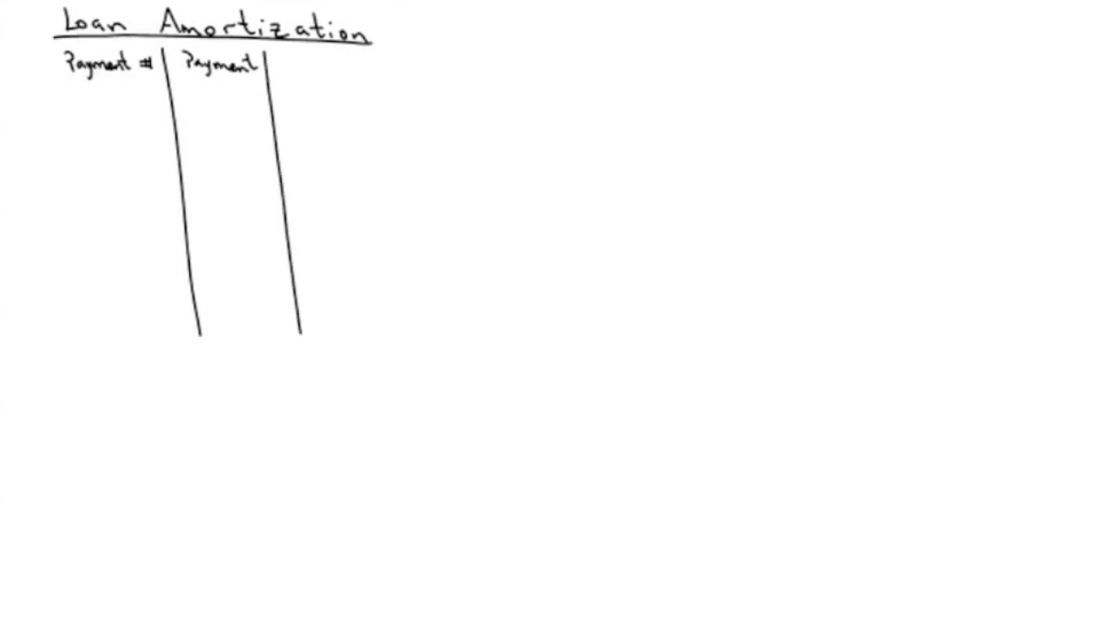
{"action": "type", "text": "Interes"}
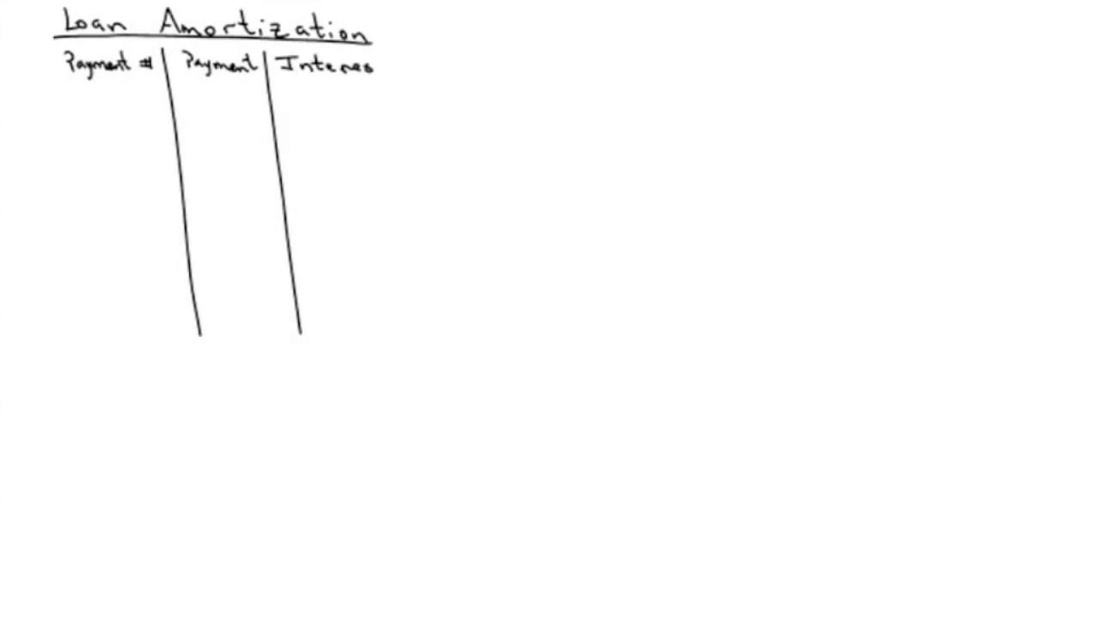
{"action": "left_click_drag", "start_coordinate": [447, 53], "coordinate": [447, 127]}
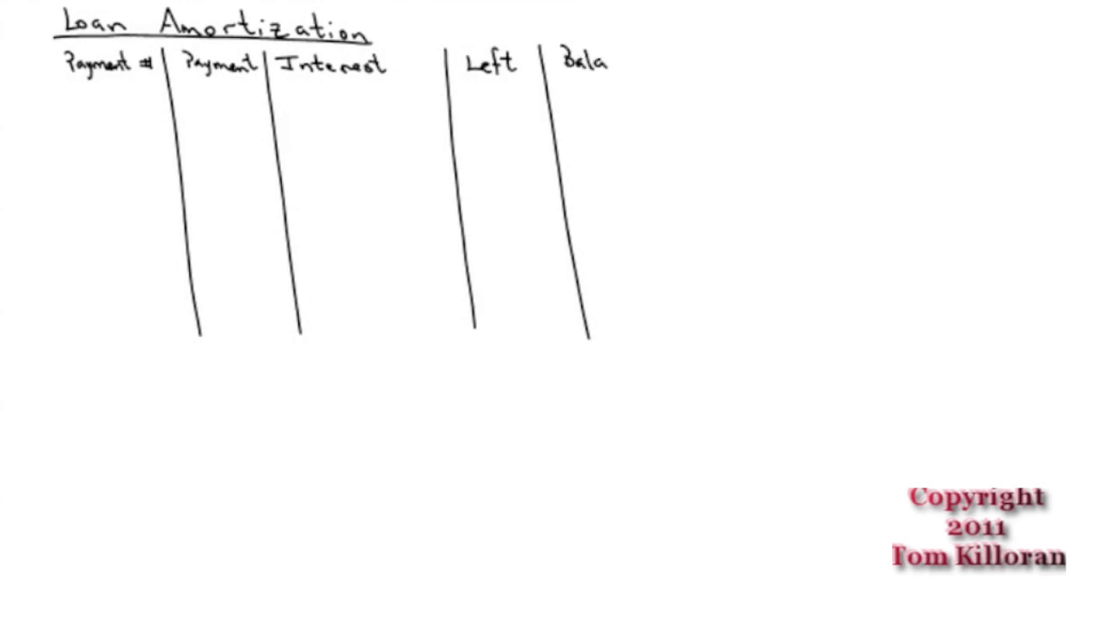
{"action": "type", "text": "nce"}
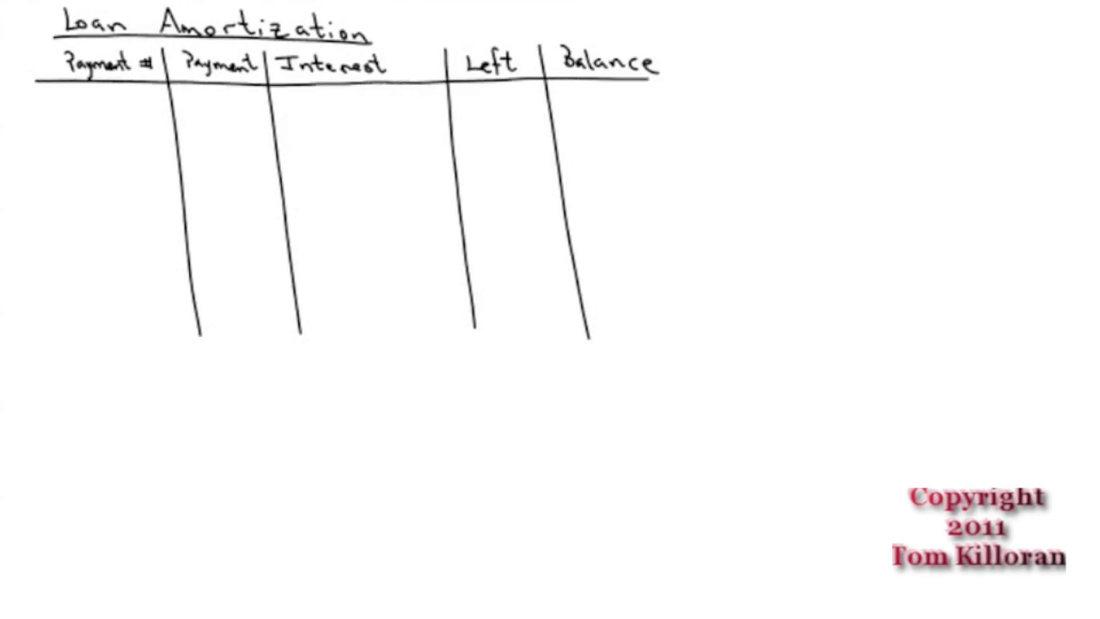
Write 1 under Payment # and $349.23 under Payment in row 1.
{"action": "type", "text": "1"}
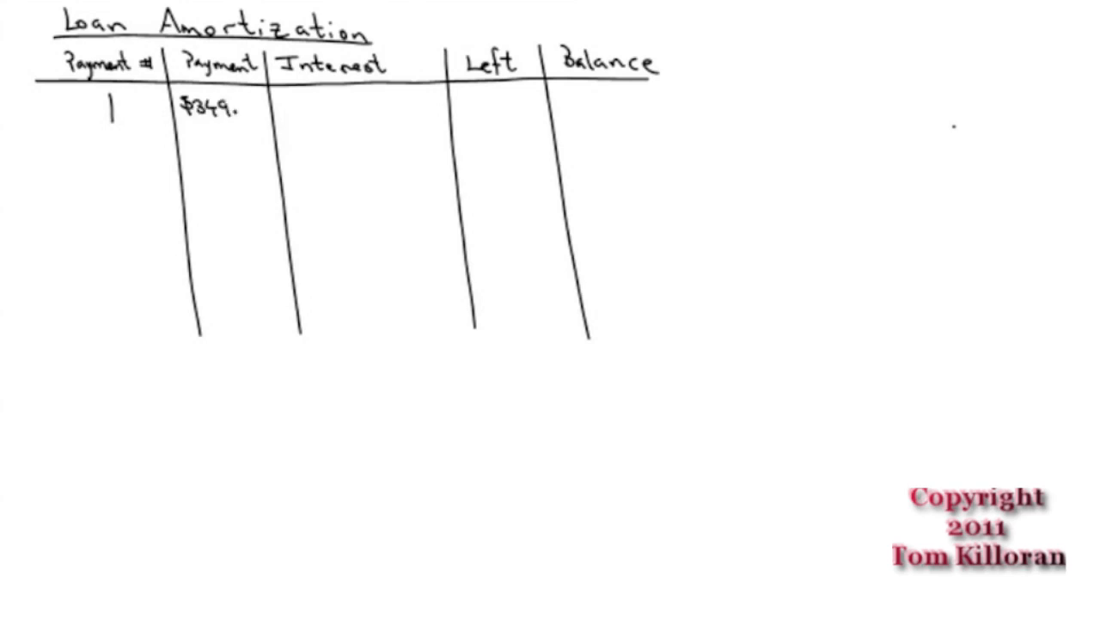
{"action": "type", "text": "23"}
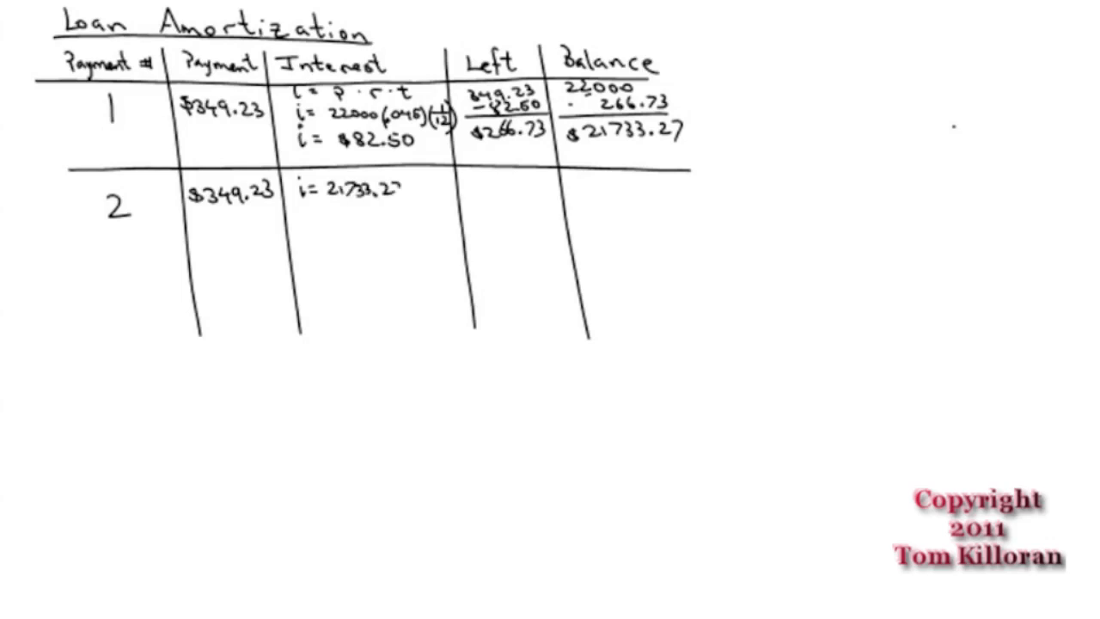
Begin row 2's interest formula i = 21733.27(.04… in the Interest column.
{"action": "type", "text": "(0"}
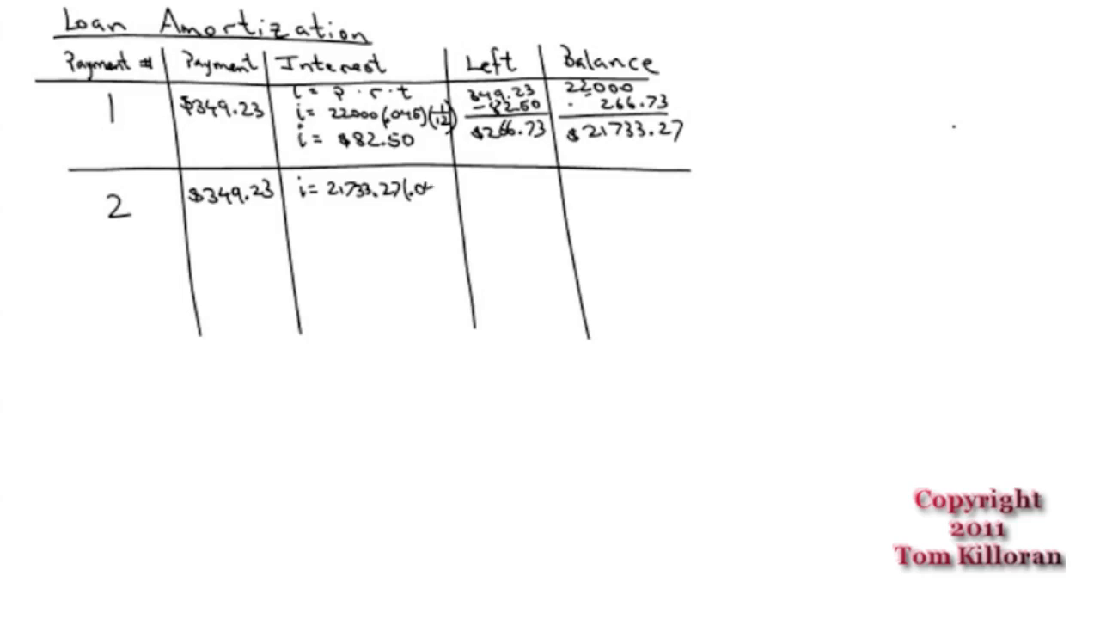